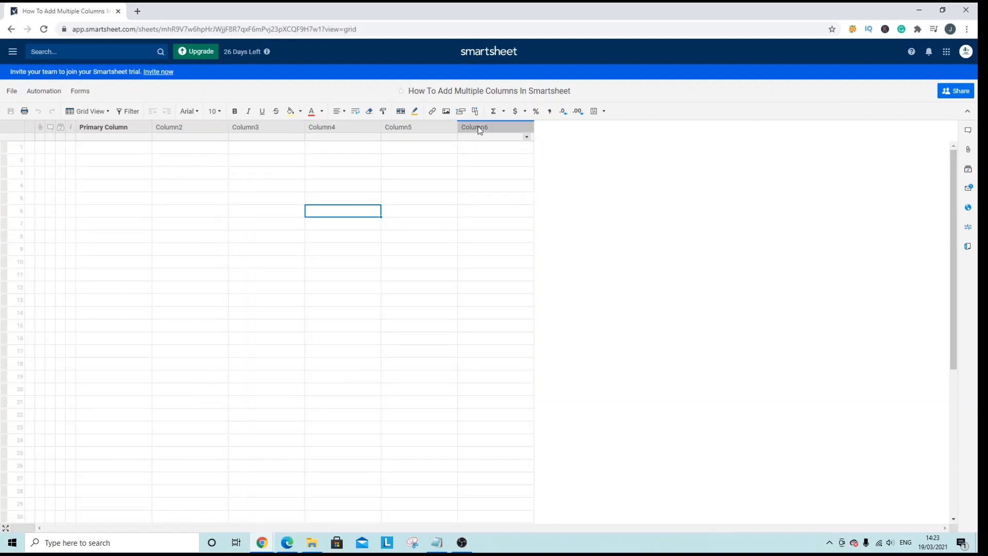
Start inserting a new column to the right of Column6 from its header menu.
right_click(473, 127)
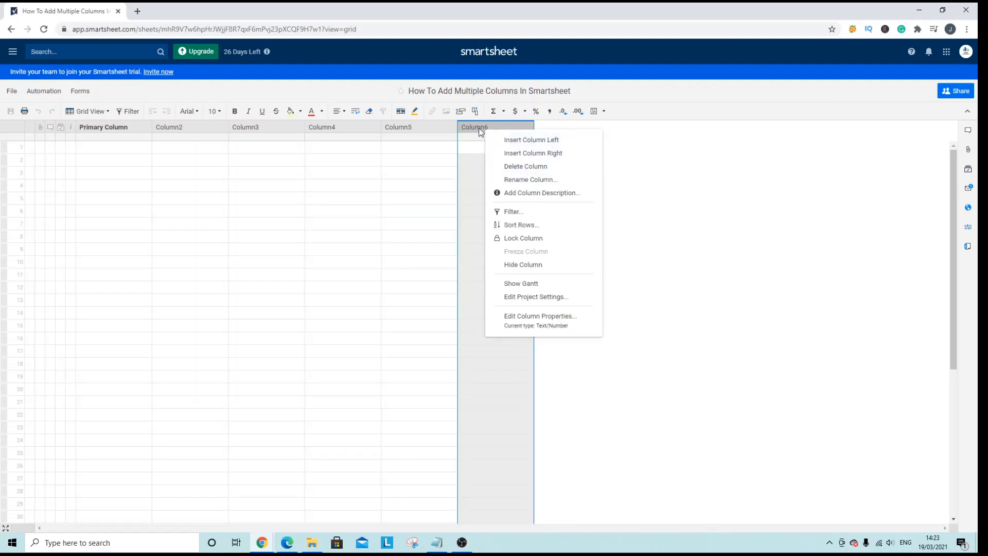
mouse_move(531, 157)
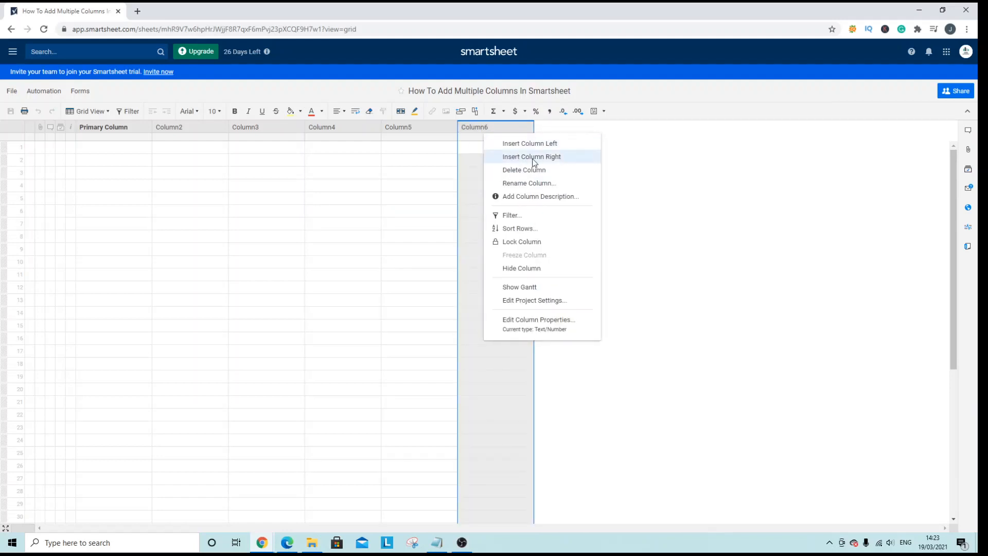
click(531, 156)
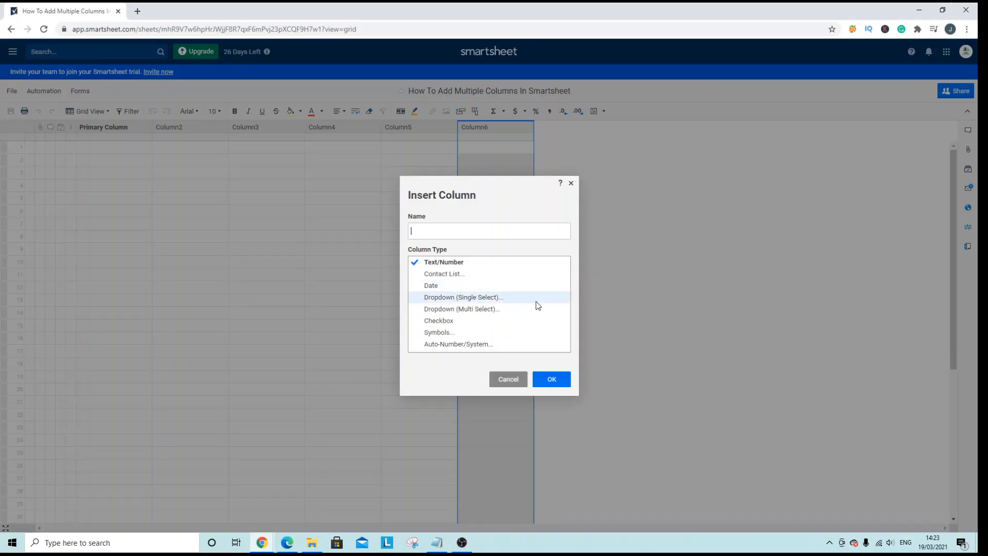
Name the new Text/Number column 'Test' and add it after Column6.
click(550, 379)
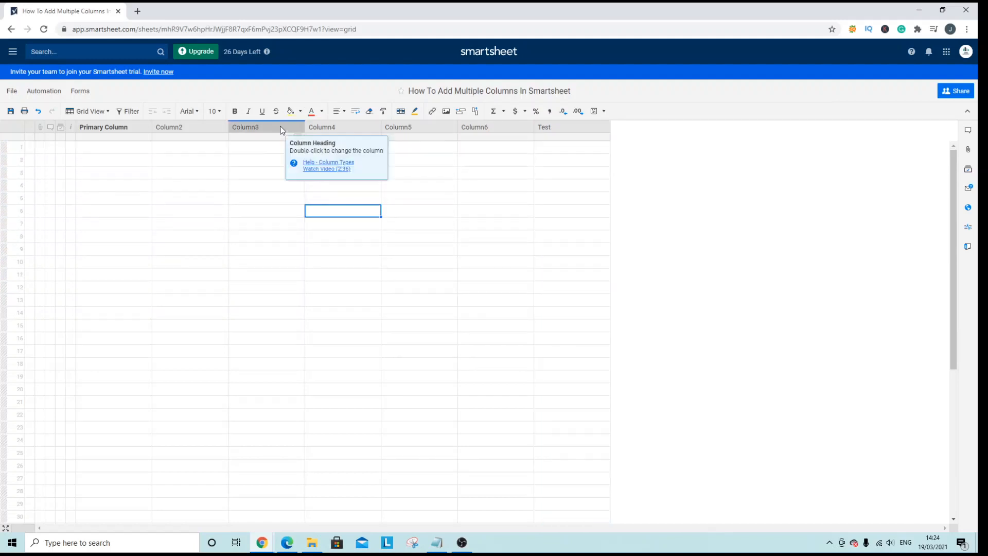
Select the Column3 through Column6 headers as one four-column group.
click(245, 126)
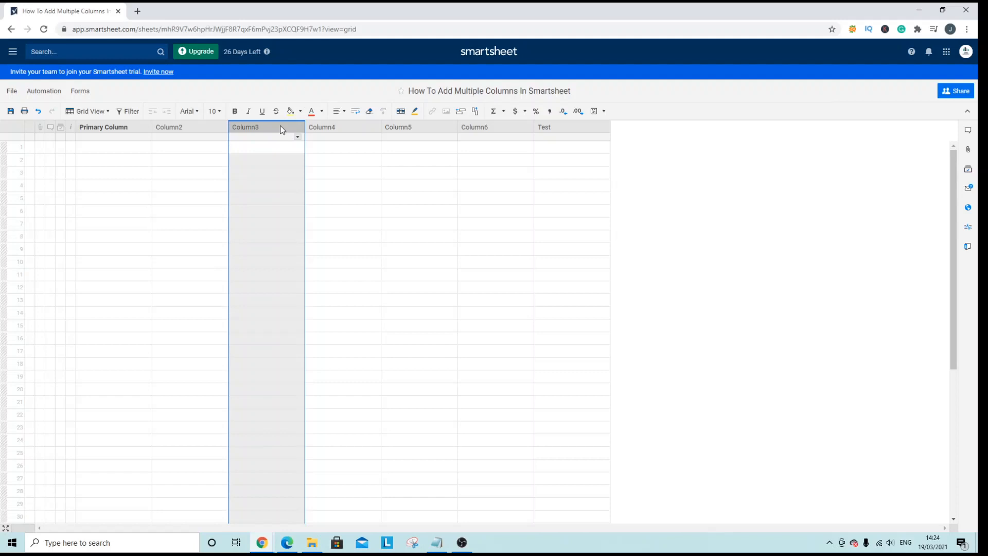
mouse_move(496, 126)
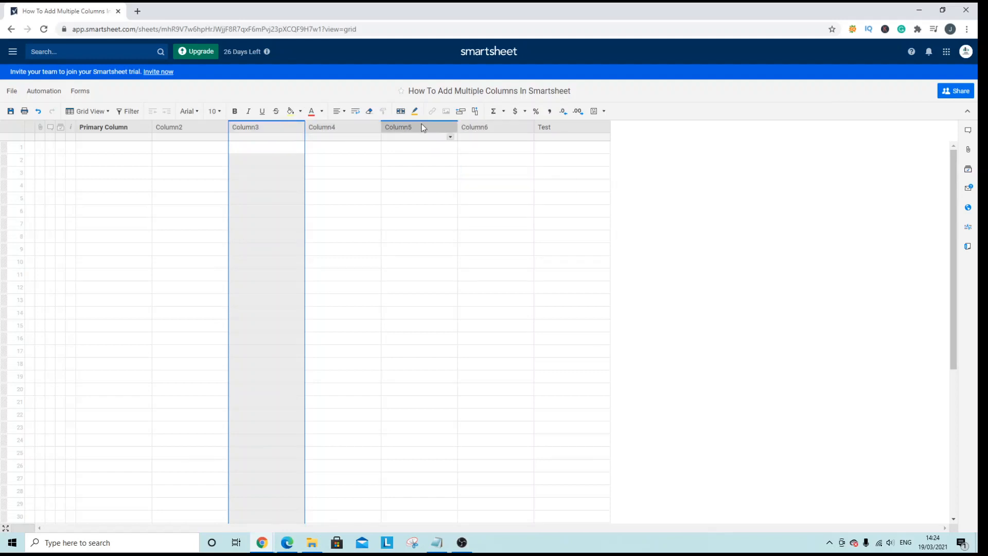
mouse_move(482, 127)
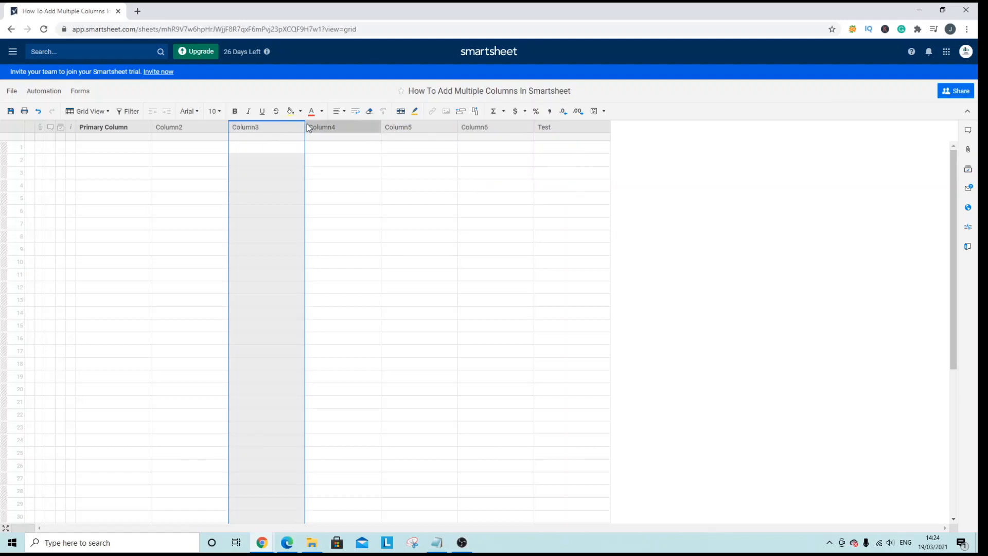
click(494, 127)
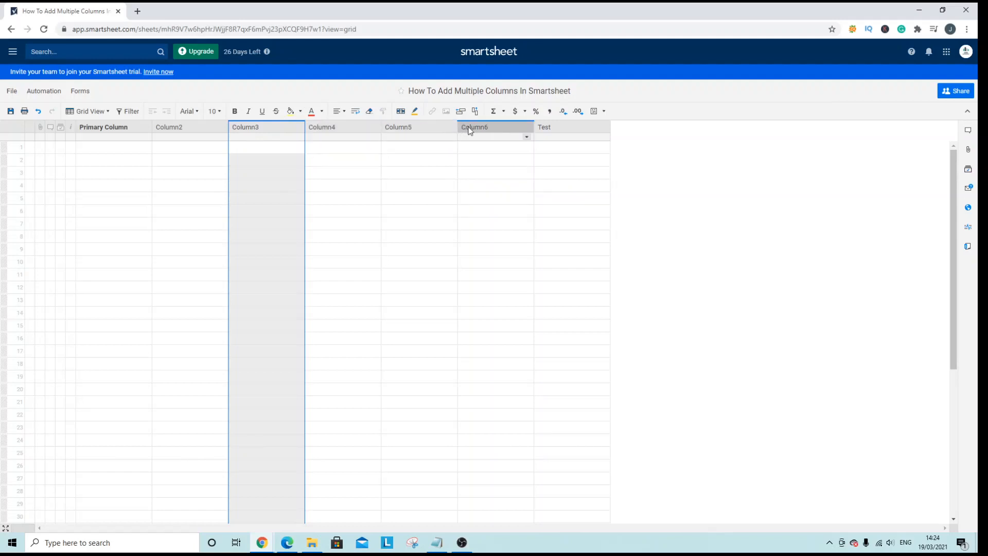
mouse_move(473, 126)
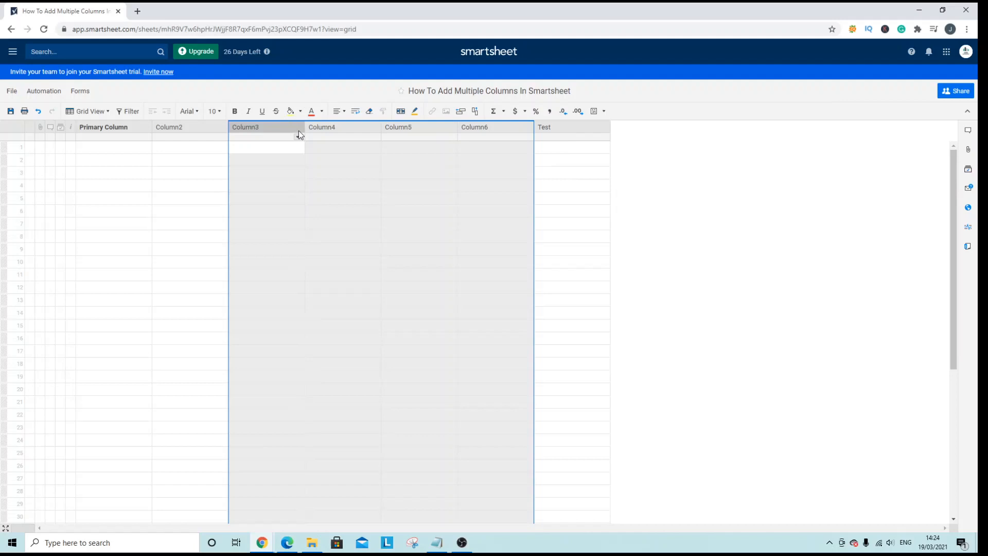
click(342, 172)
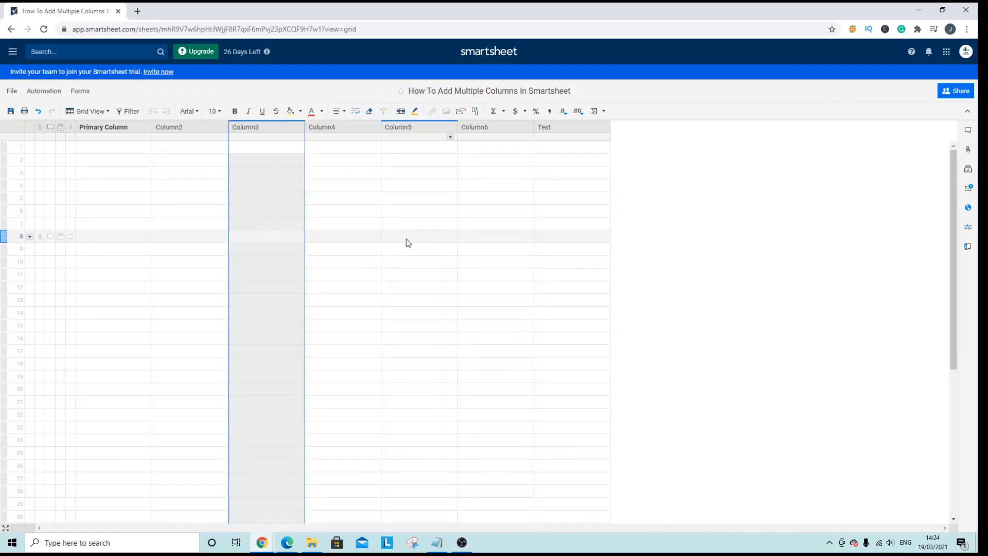
click(494, 127)
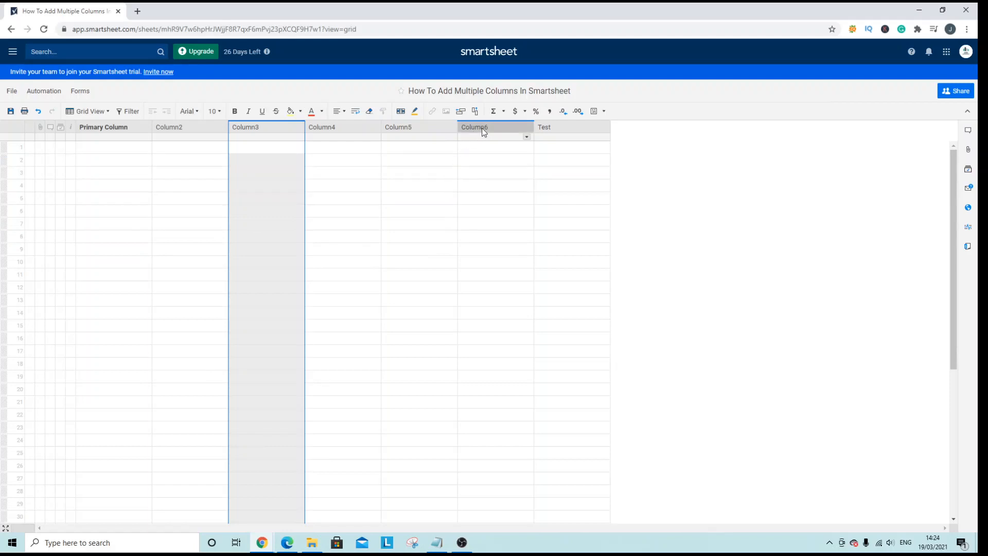
mouse_move(498, 130)
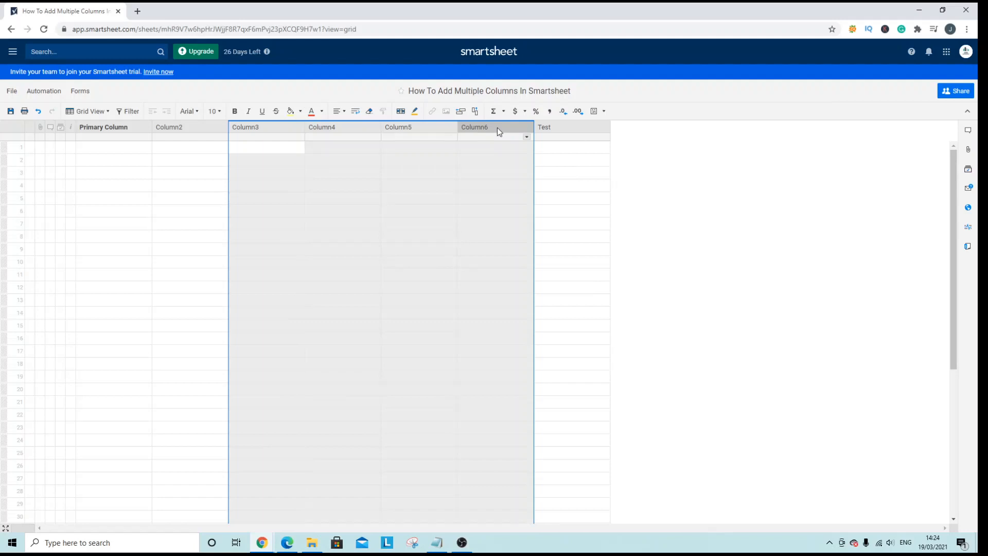
Insert four columns (Column8–Column11) right of Column6 and save the sheet.
click(526, 137)
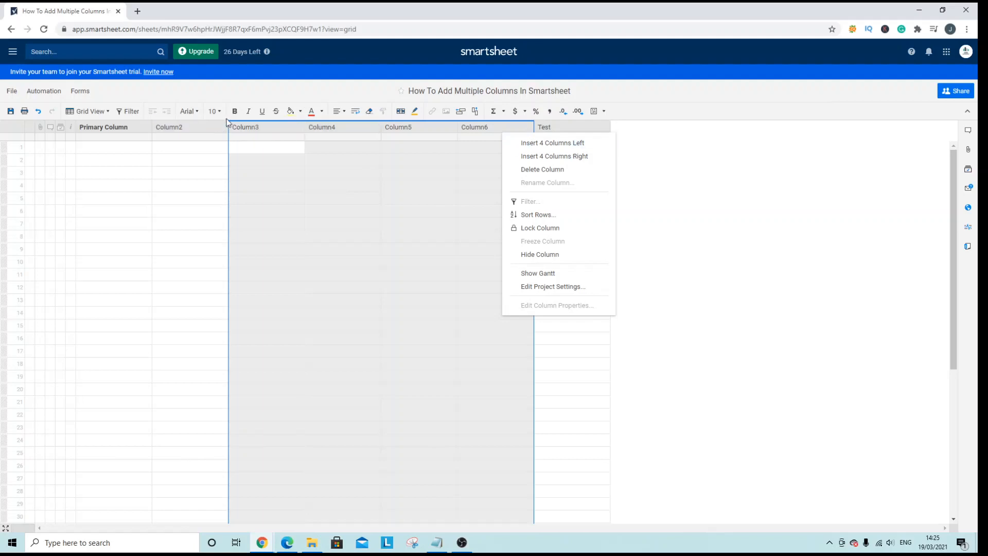
mouse_move(563, 156)
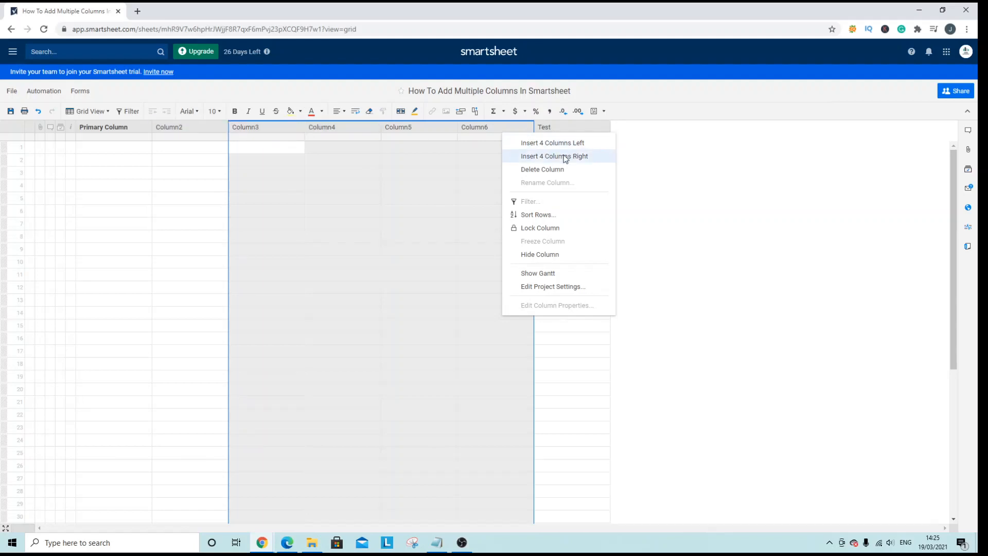
click(554, 156)
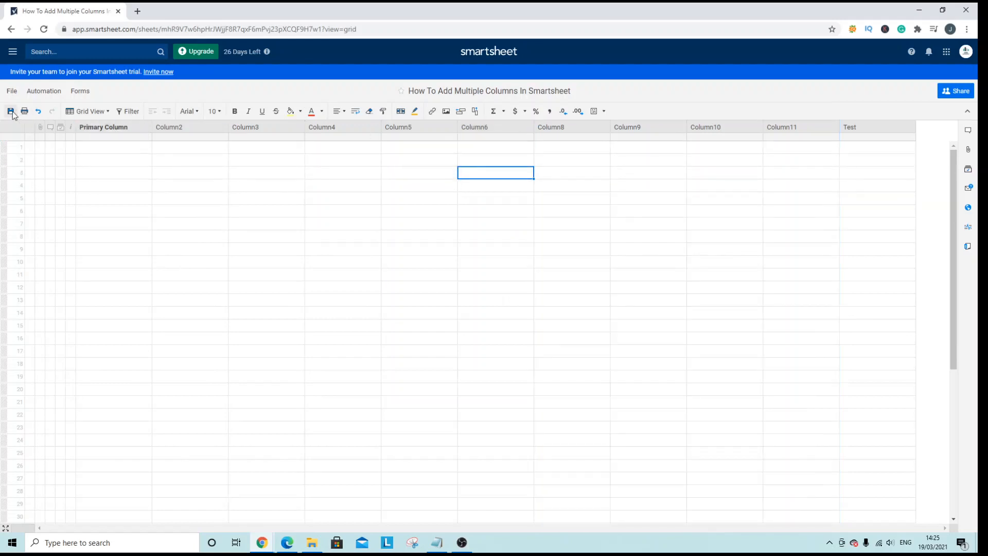
click(244, 127)
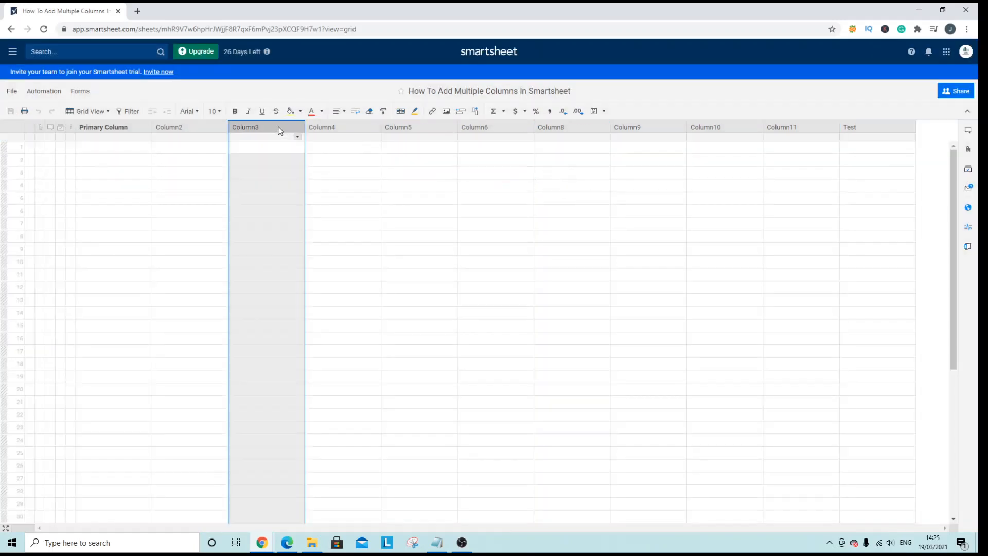